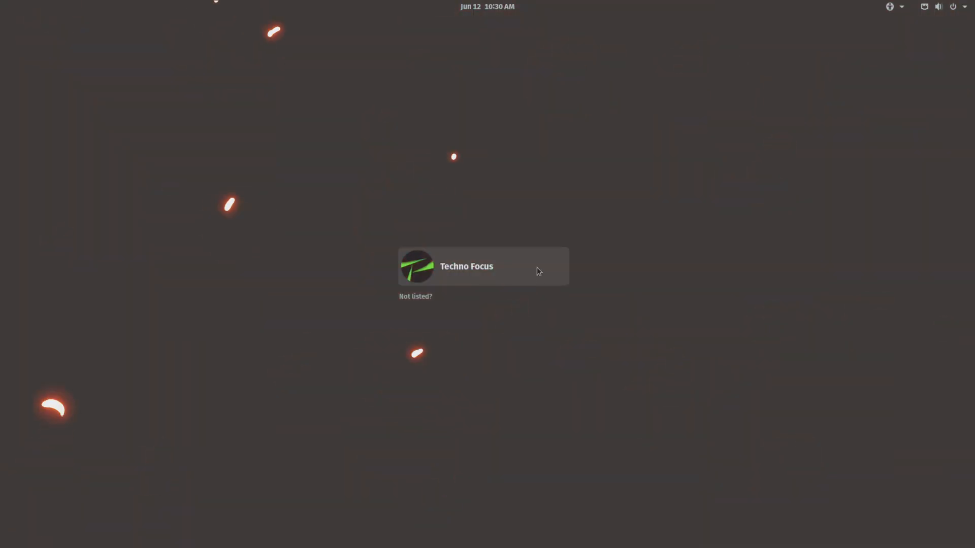
Select the user account on the Pop!_OS login screen to reach the desktop.
{"action": "left_click", "coordinate": [483, 266]}
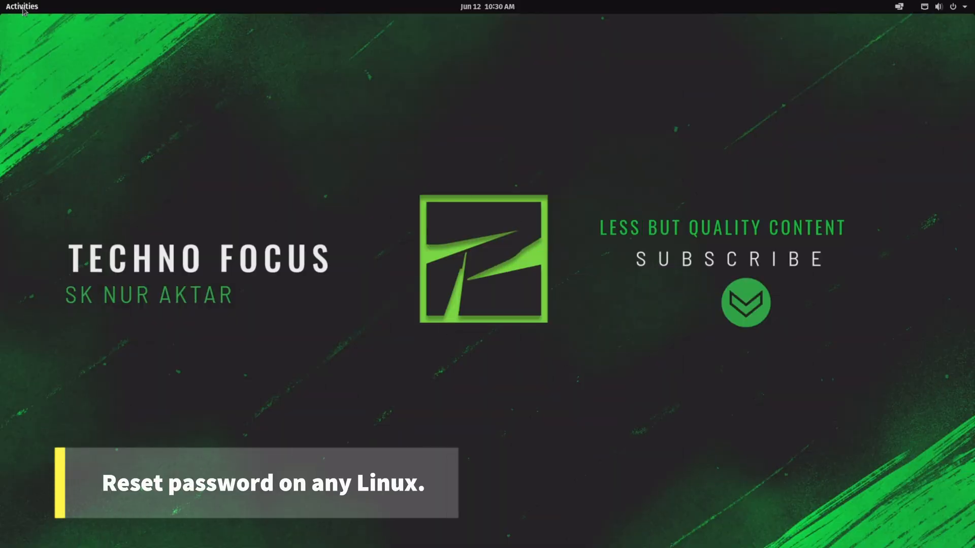
Run sudo su in a terminal, see the password rejected, and log out.
{"action": "left_click", "coordinate": [518, 305]}
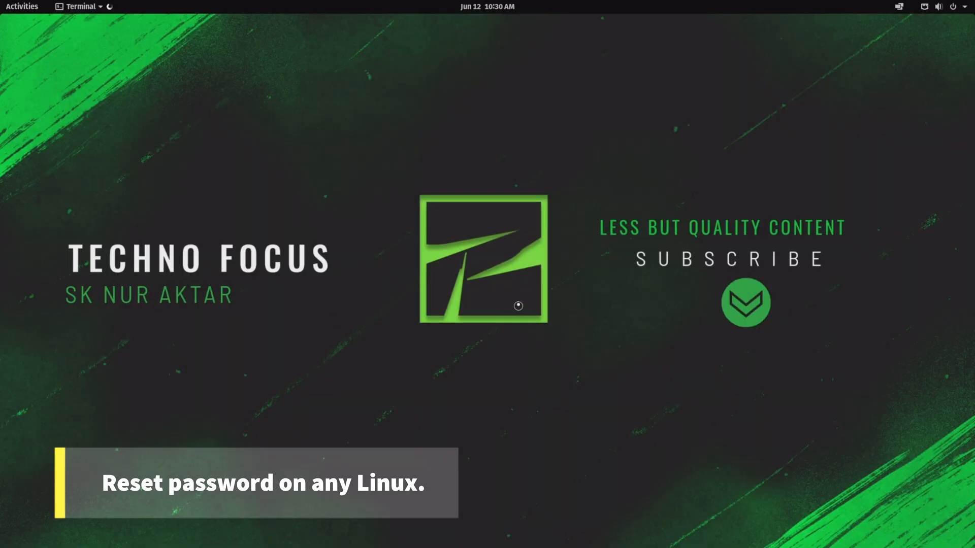
{"action": "left_click", "coordinate": [79, 6]}
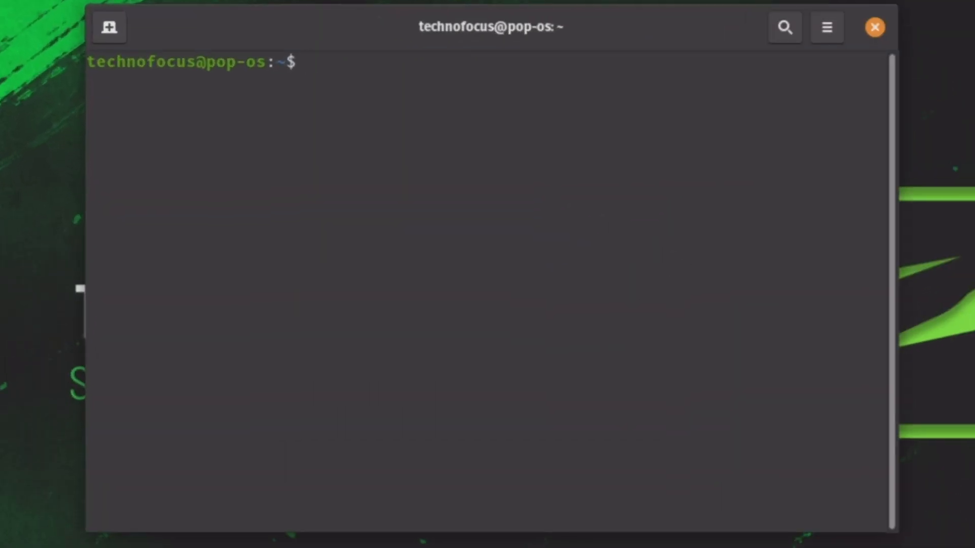
{"action": "type", "text": "sudo su"}
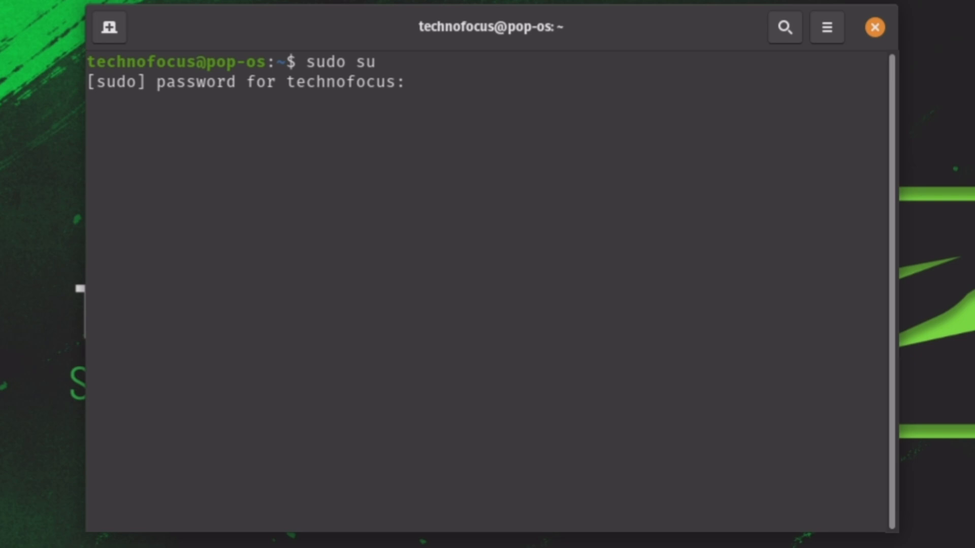
{"action": "key", "text": "Return"}
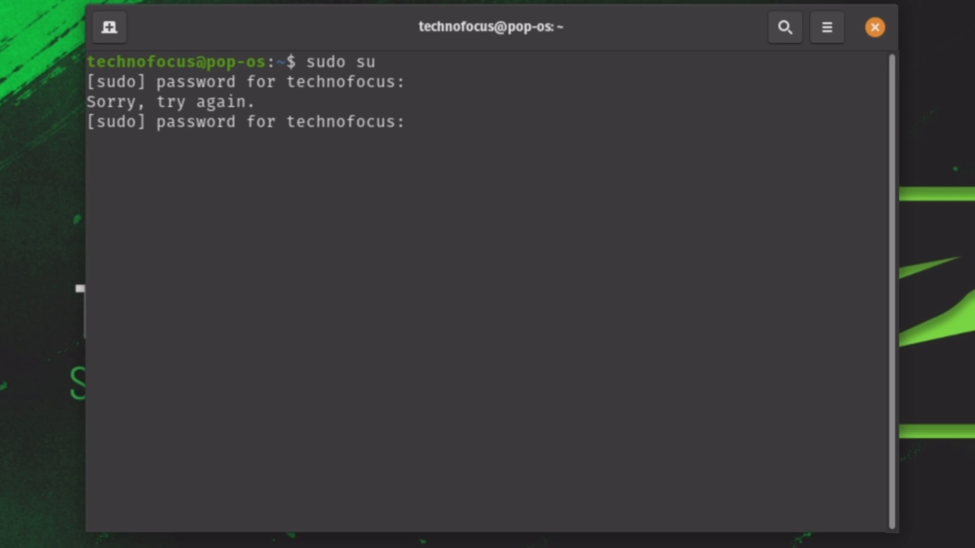
{"action": "left_click", "coordinate": [874, 27]}
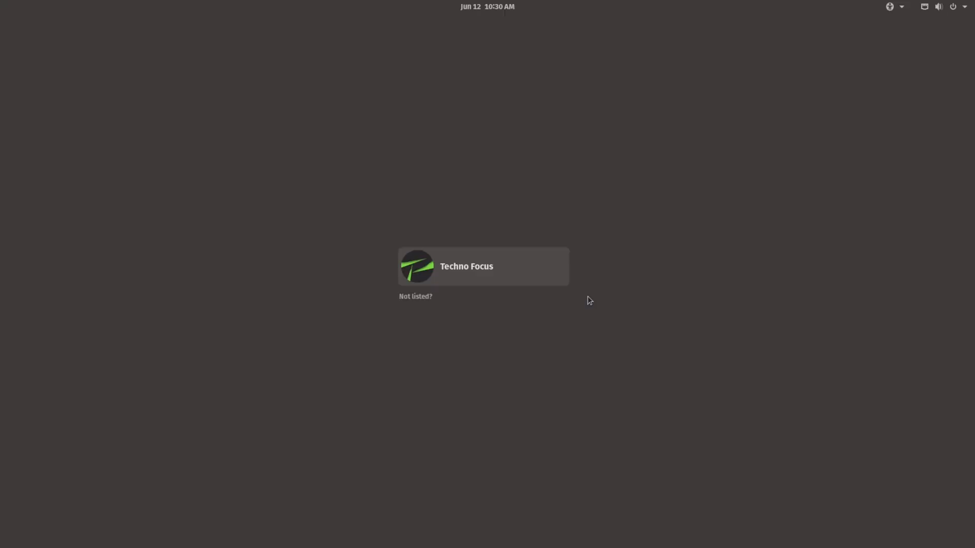
{"action": "left_click", "coordinate": [482, 266]}
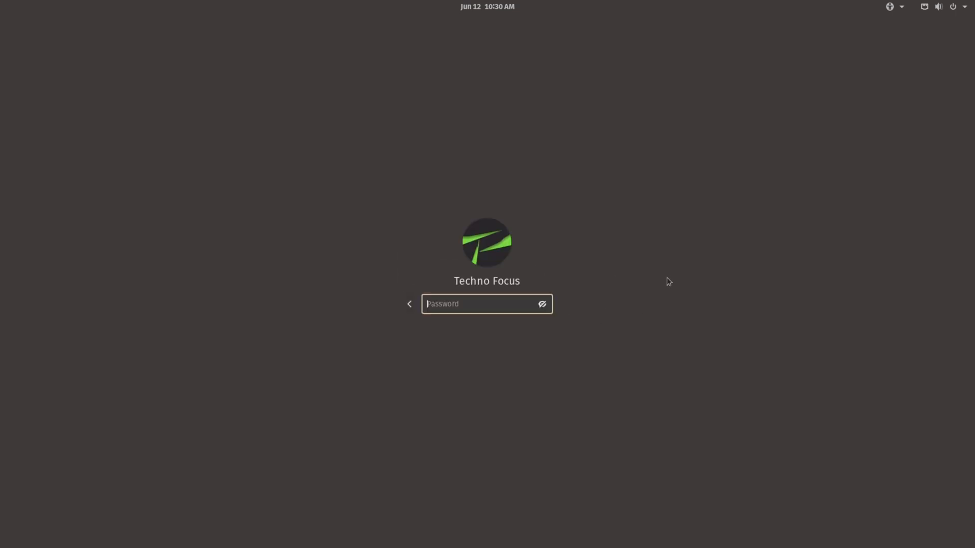
{"action": "type", "text": "nur"}
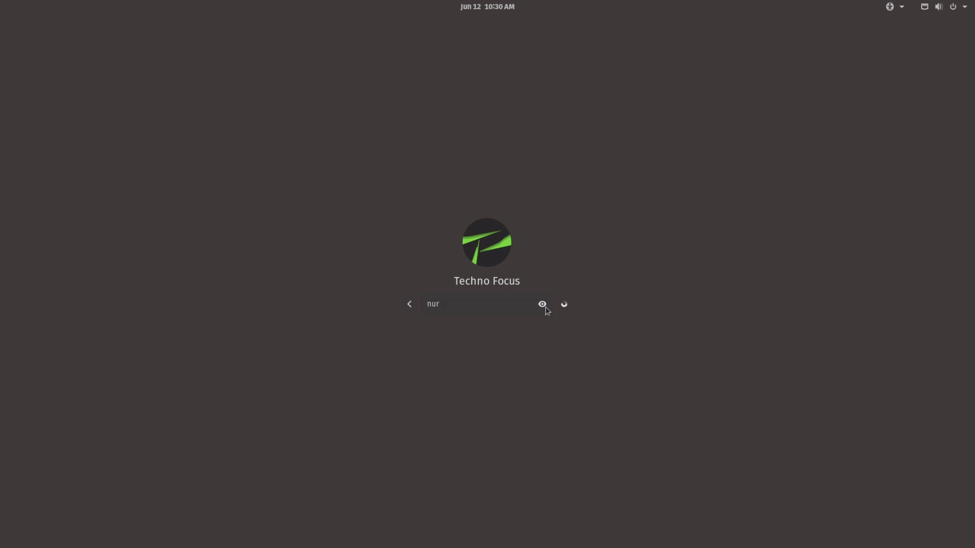
{"action": "key", "text": "Return"}
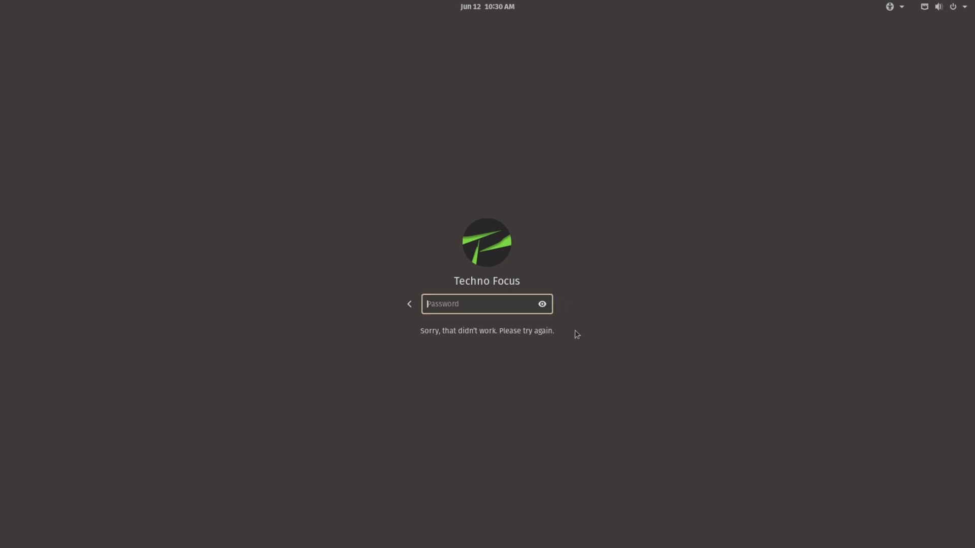
{"action": "mouse_move", "coordinate": [790, 179]}
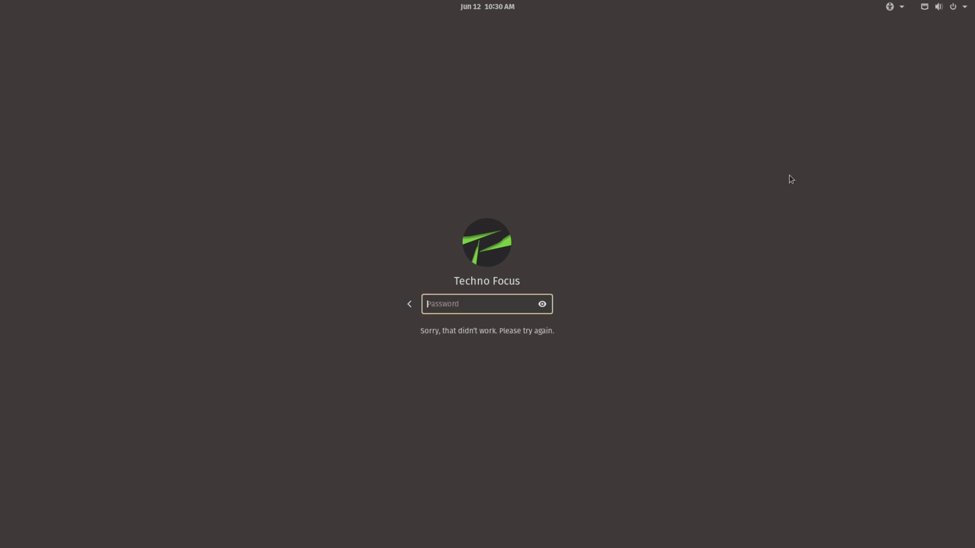
Restart the computer from the system menu's power options.
{"action": "left_click", "coordinate": [953, 7]}
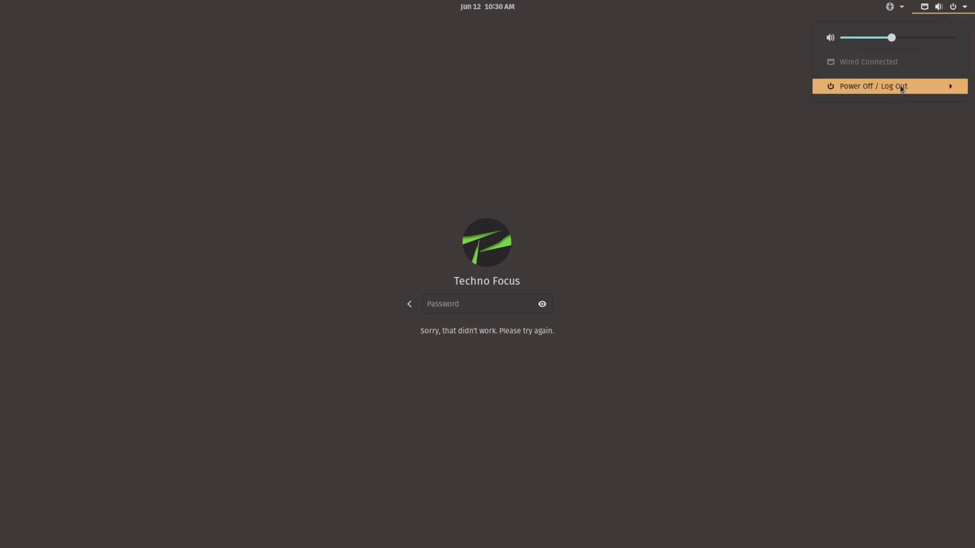
{"action": "left_click", "coordinate": [872, 85]}
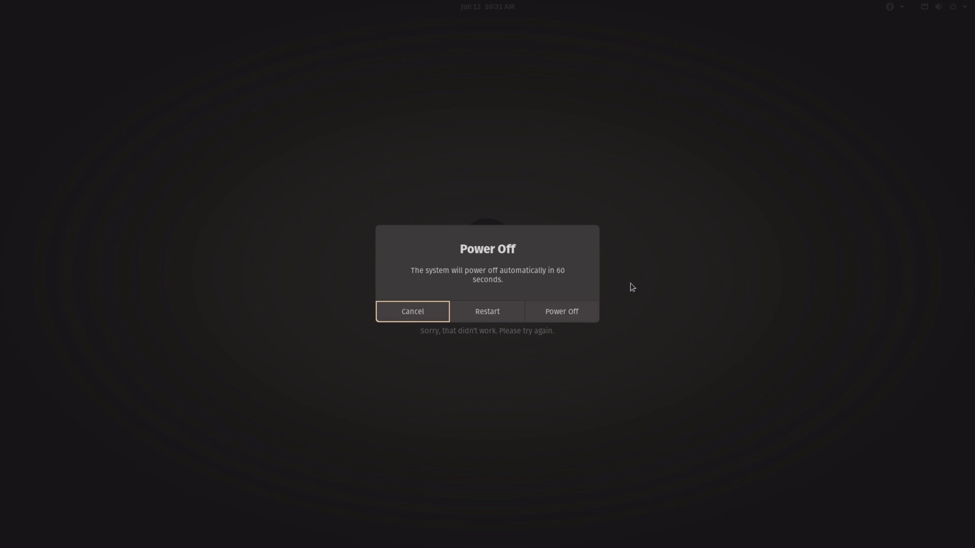
{"action": "left_click", "coordinate": [412, 311]}
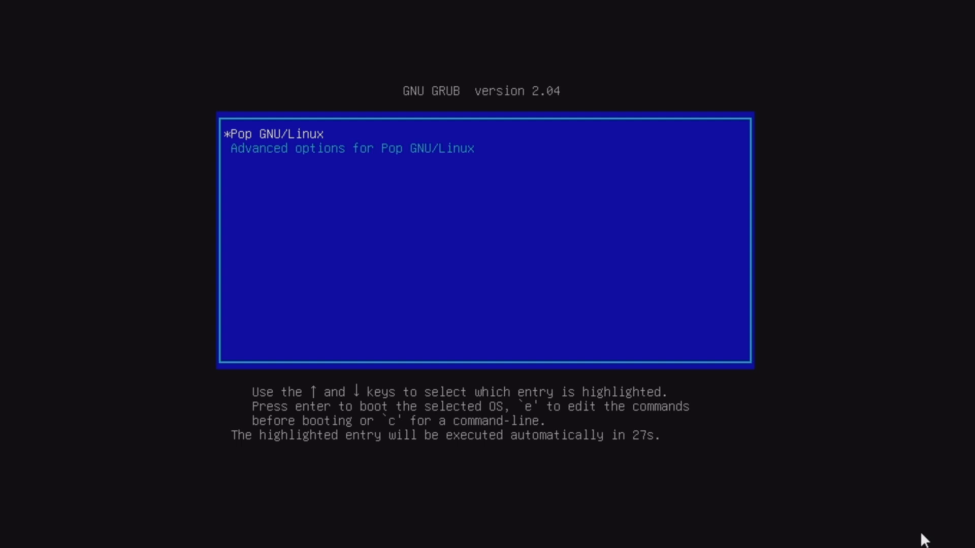
{"action": "mouse_move", "coordinate": [521, 413]}
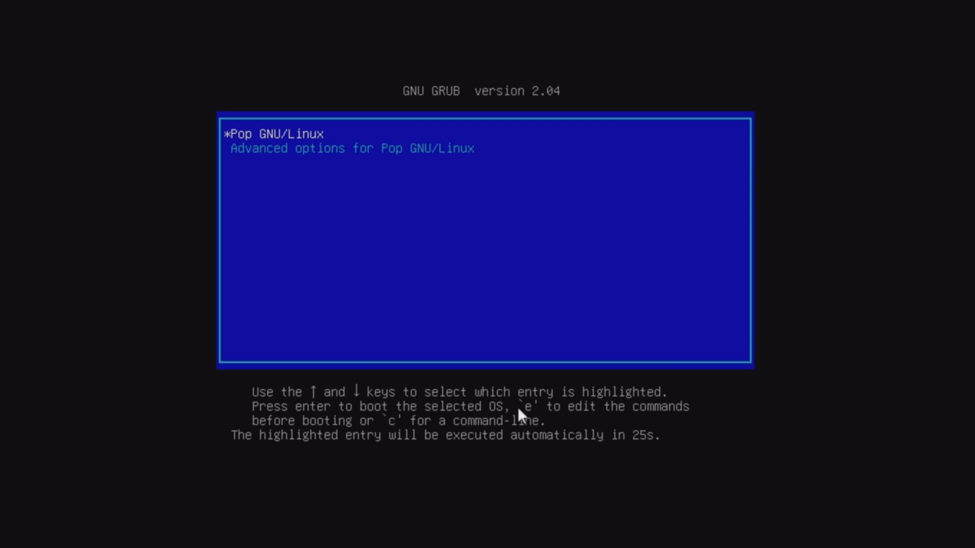
{"action": "mouse_move", "coordinate": [808, 433]}
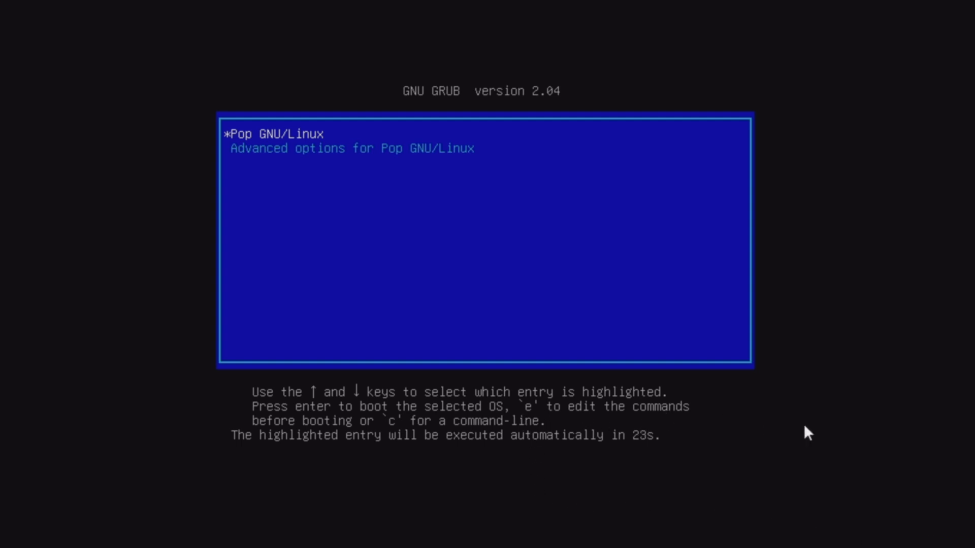
Edit the Pop GNU/Linux GRUB entry's boot commands.
{"action": "key", "text": "e"}
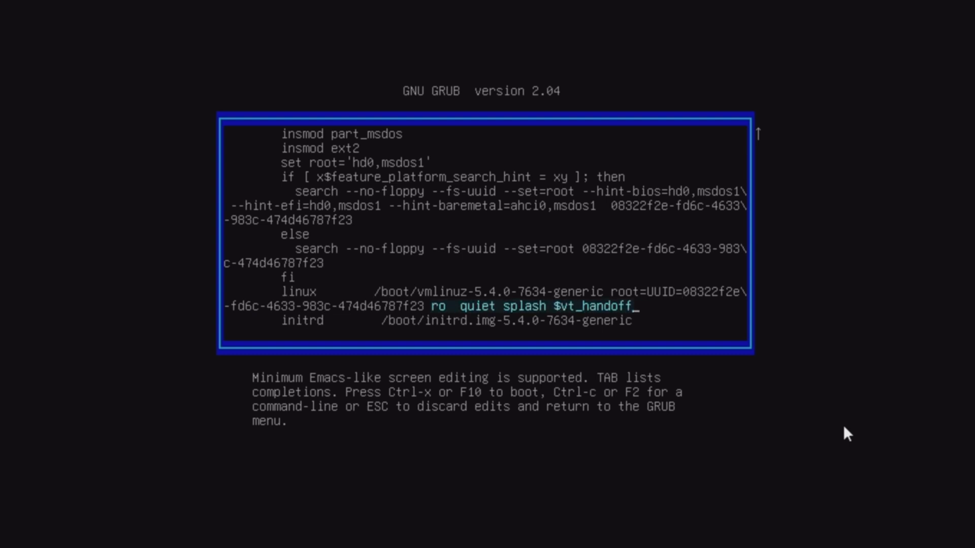
Replace the kernel line's quiet splash options with 'rw init=/bin/bash'.
{"action": "key", "text": "Delete"}
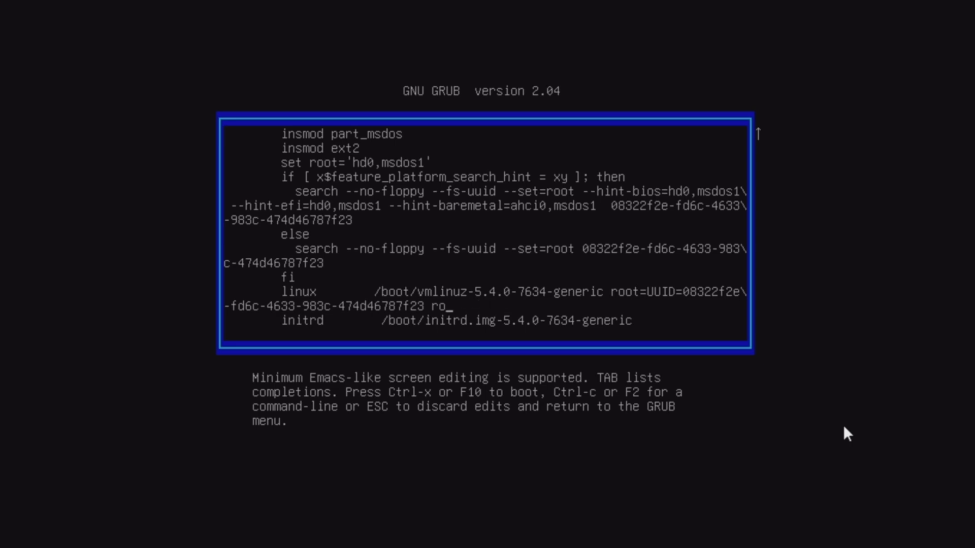
{"action": "type", "text": "rw ini=/bin/bash"}
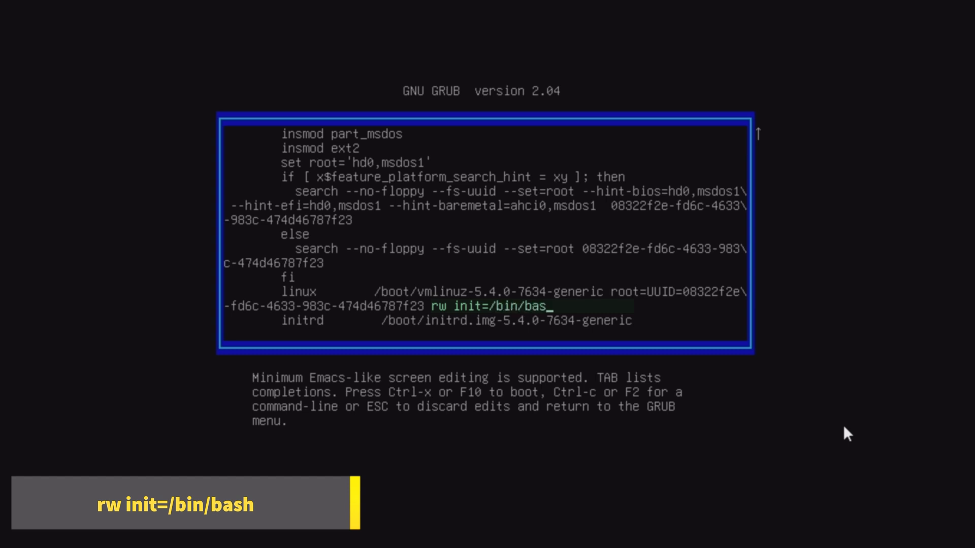
{"action": "type", "text": "h"}
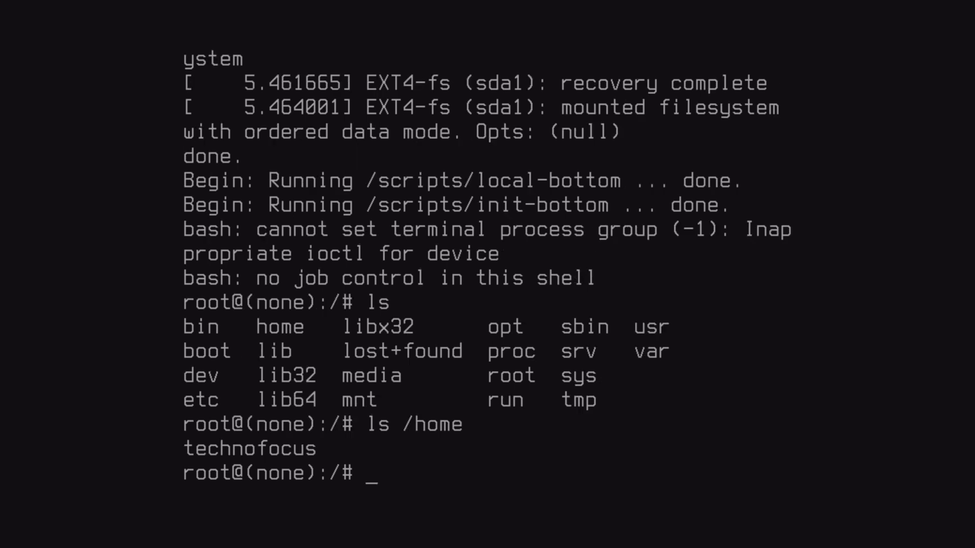
Run passwd technofocus, set and confirm the new password, then type reboot.
{"action": "type", "text": "pas"}
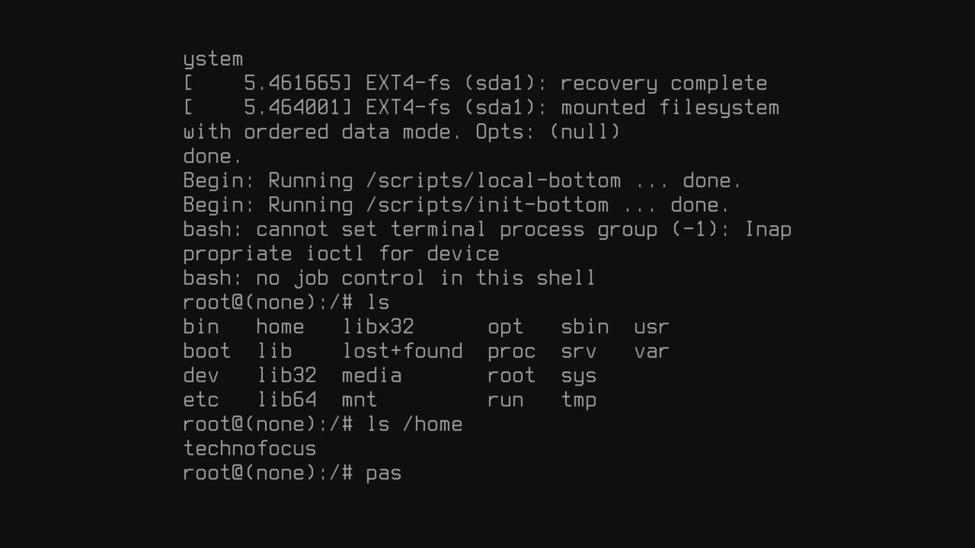
{"action": "type", "text": "swd tec"}
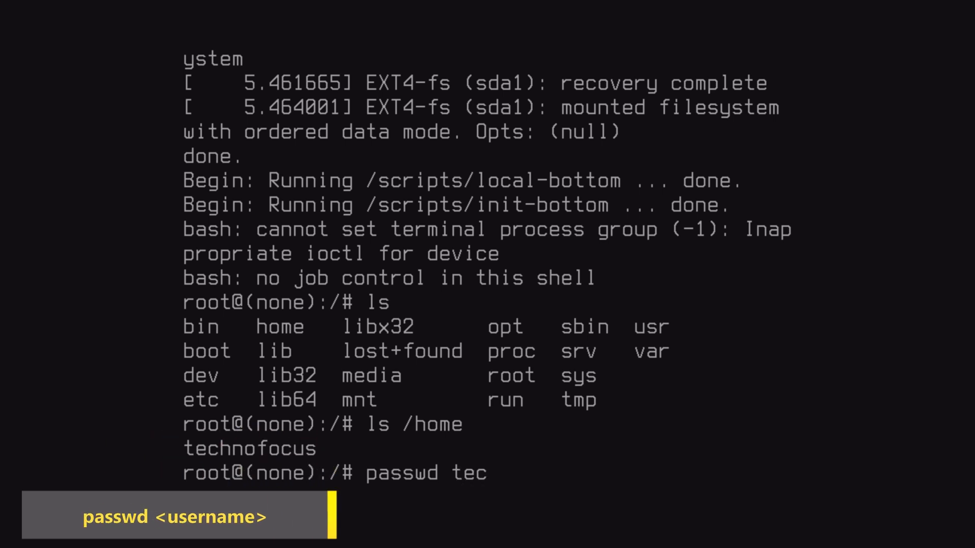
{"action": "type", "text": "hnofocus"}
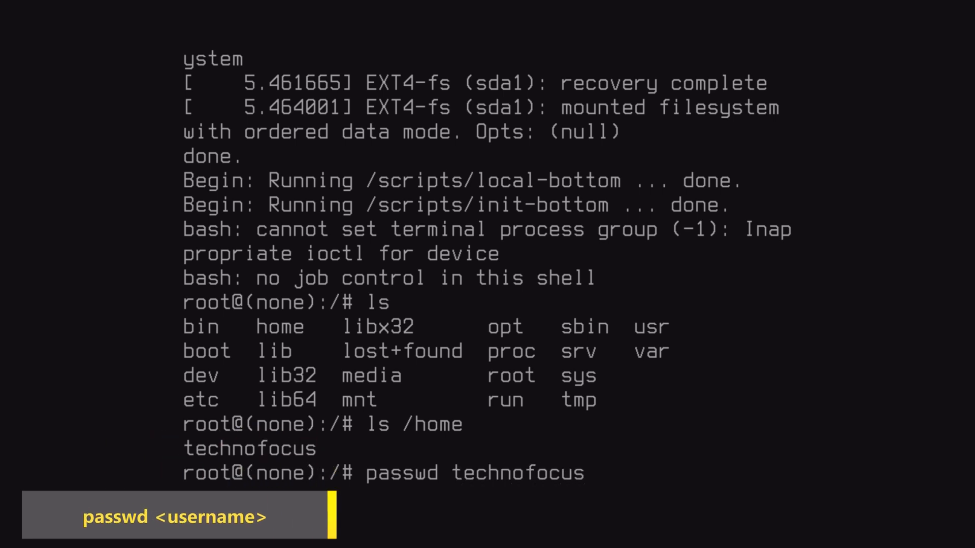
{"action": "key", "text": "Return"}
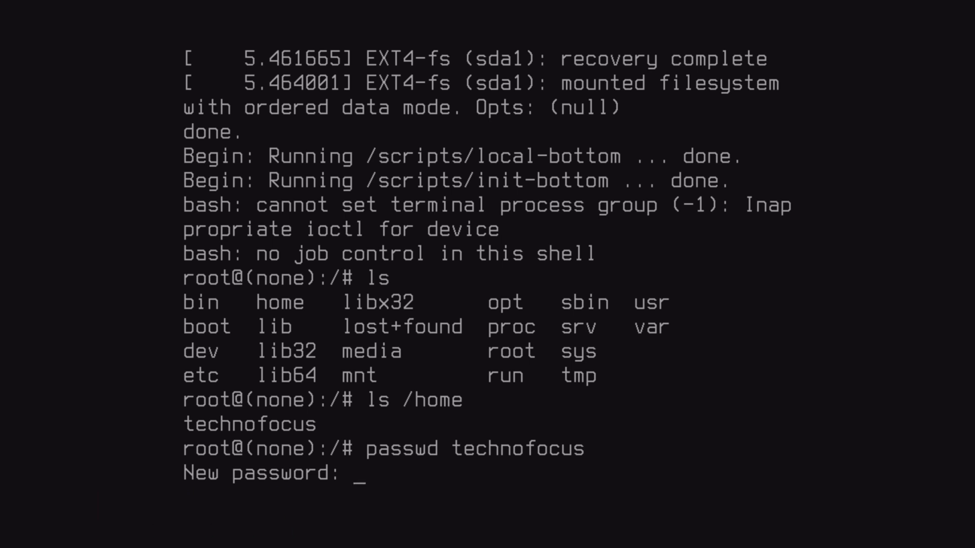
{"action": "key", "text": "Enter"}
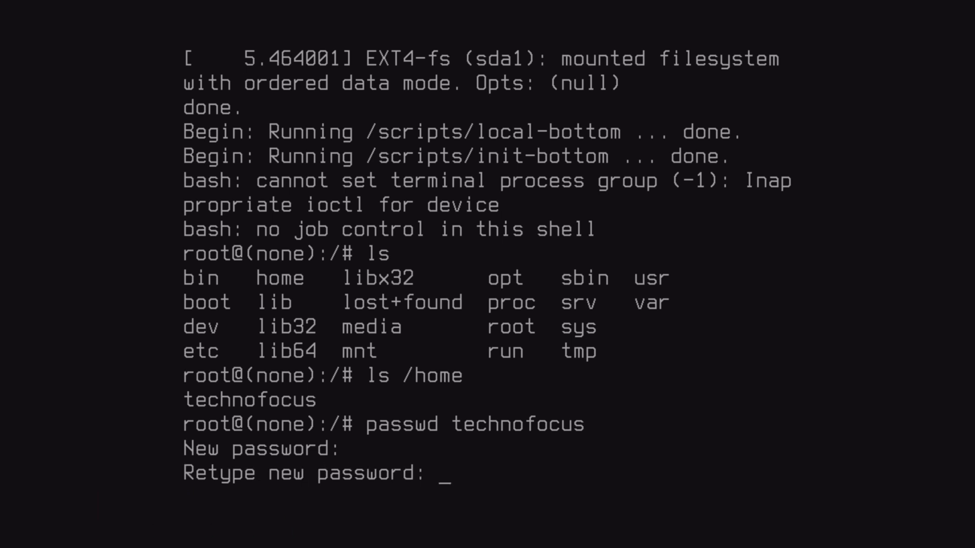
{"action": "key", "text": "Enter"}
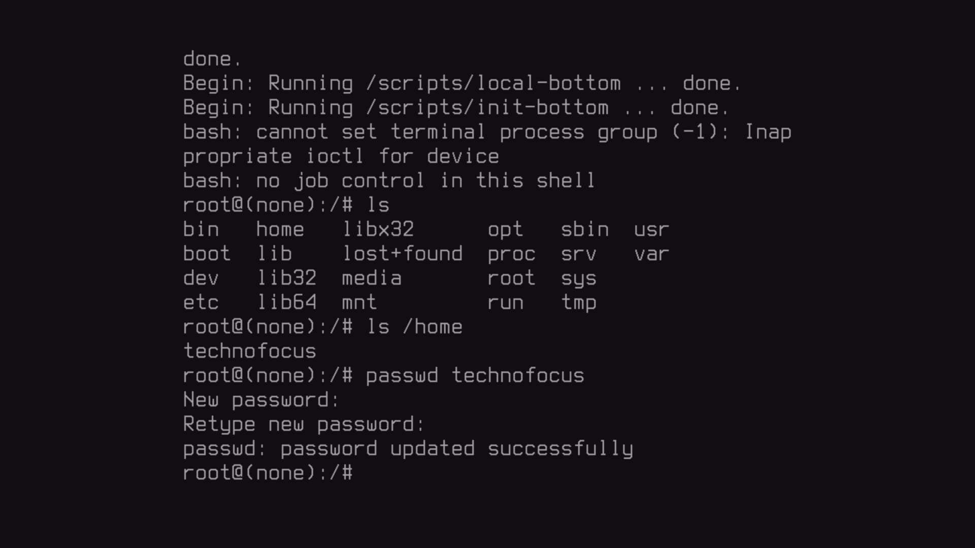
{"action": "type", "text": "reboot"}
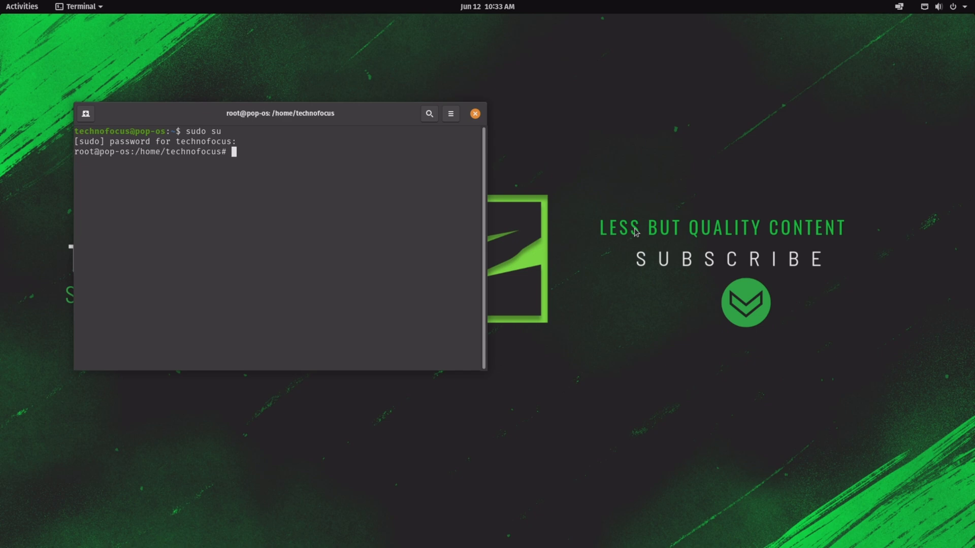
Start typing whoami at the root prompt.
{"action": "type", "text": "wh"}
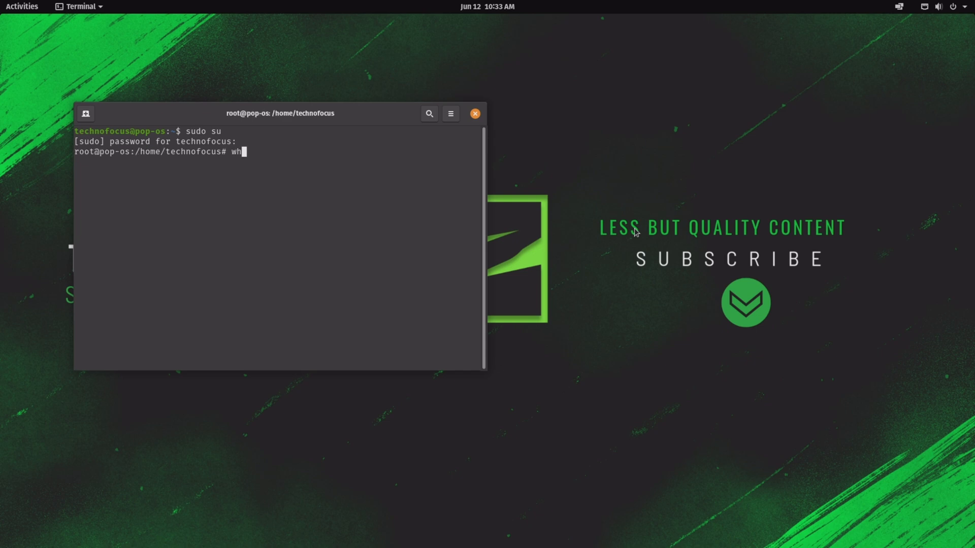